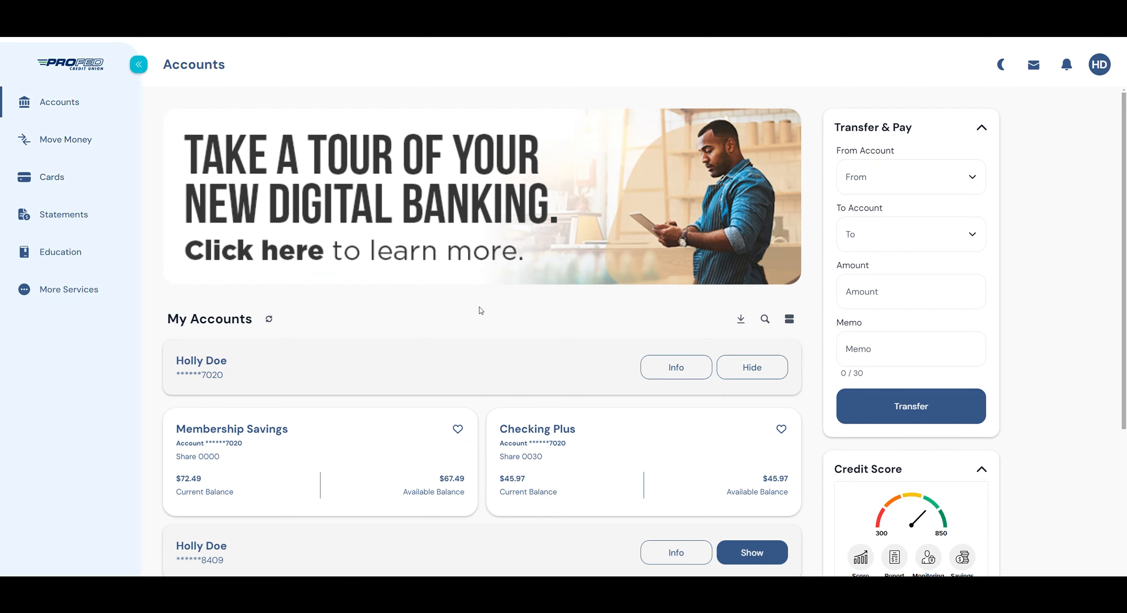
pyautogui.moveTo(79, 140)
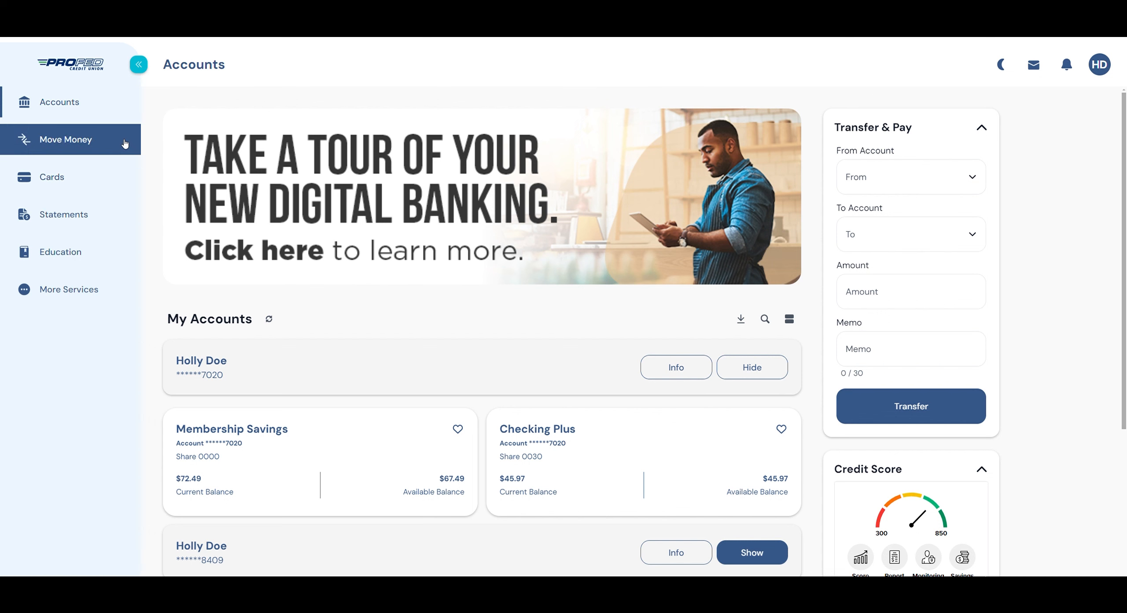
# Step: Open the Move Money page from the accounts overview sidebar
pyautogui.click(65, 139)
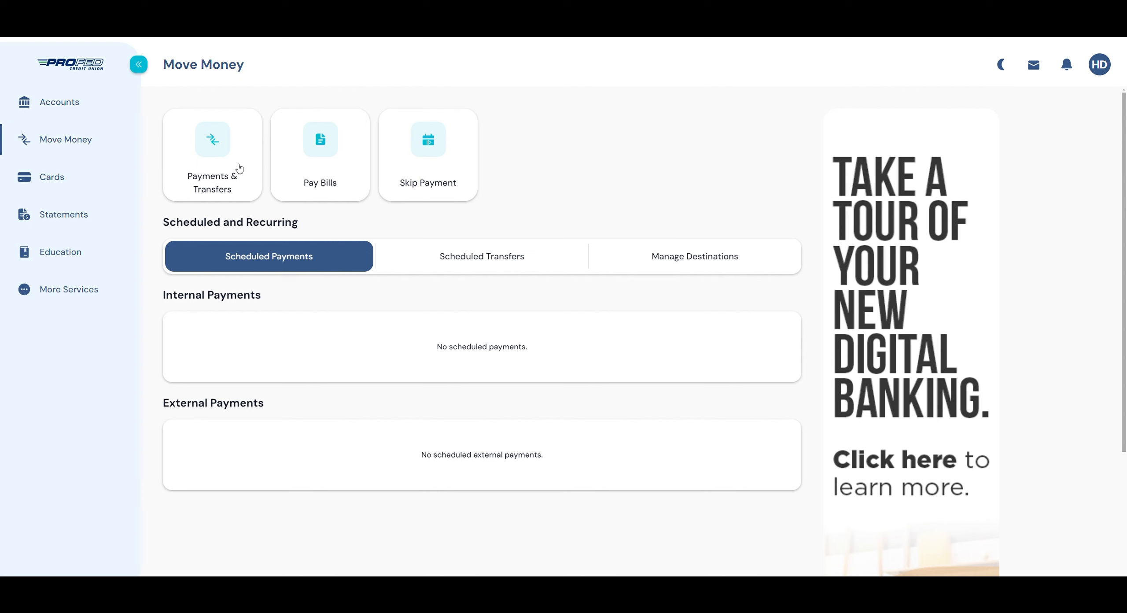
# Step: Start a new transfer from Membership Savings to Simple Checking
pyautogui.click(212, 154)
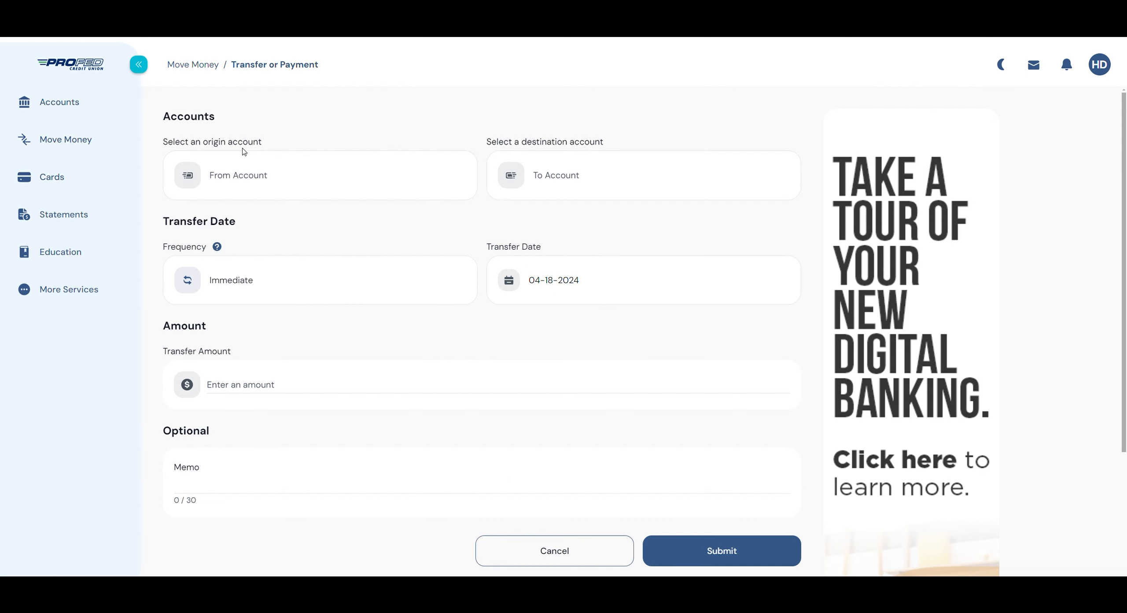
pyautogui.click(319, 175)
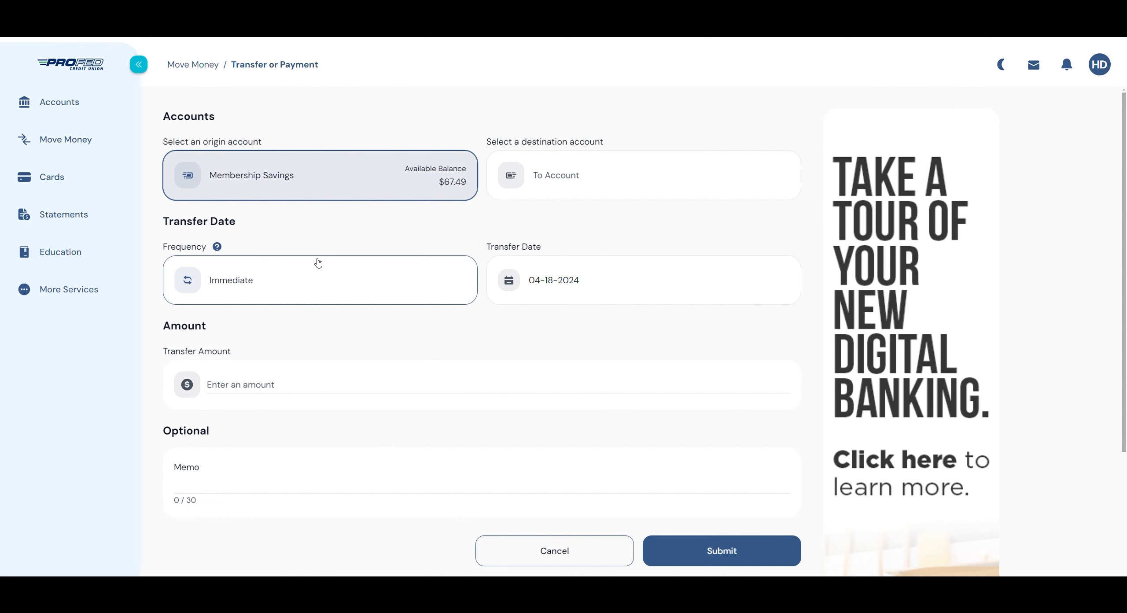
pyautogui.click(643, 175)
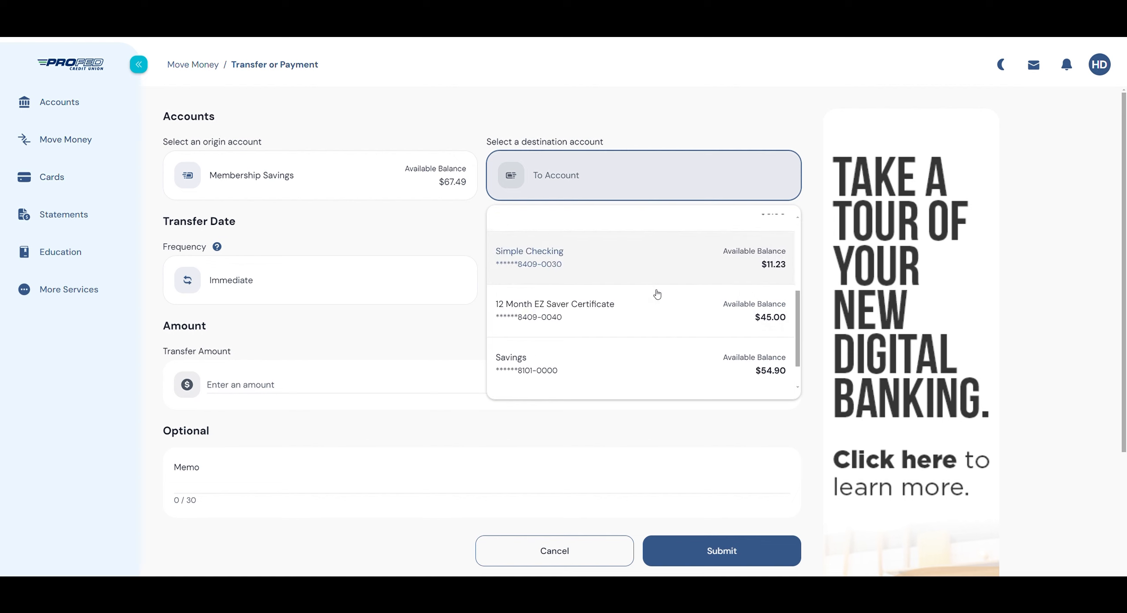
pyautogui.click(529, 258)
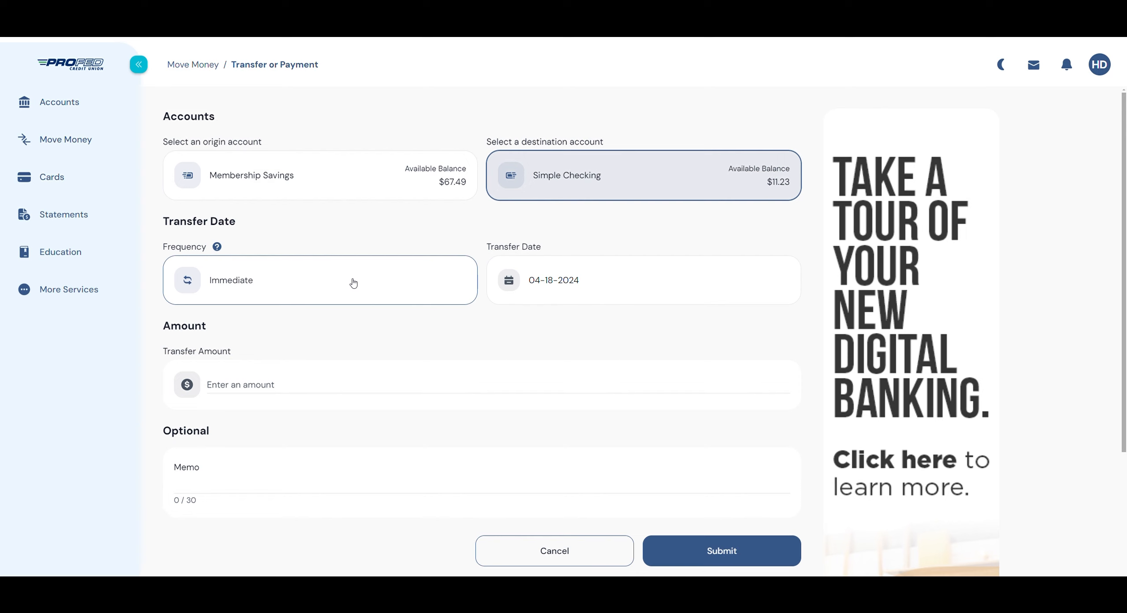
# Step: Set the transfer frequency to One Time and the transfer date to 05-01-2024
pyautogui.click(319, 279)
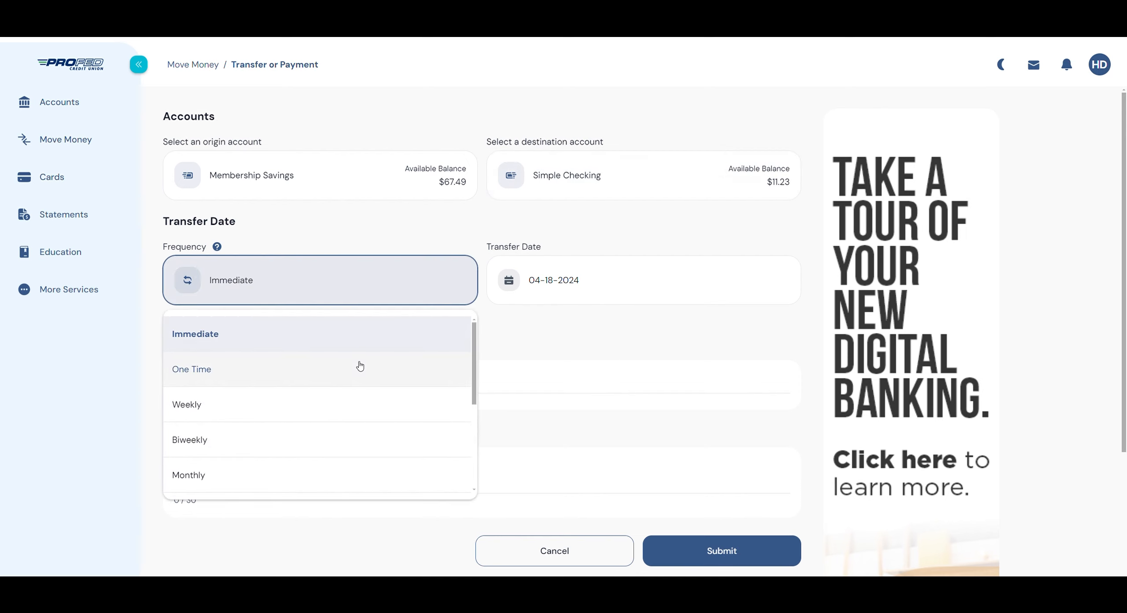
pyautogui.scroll(-3)
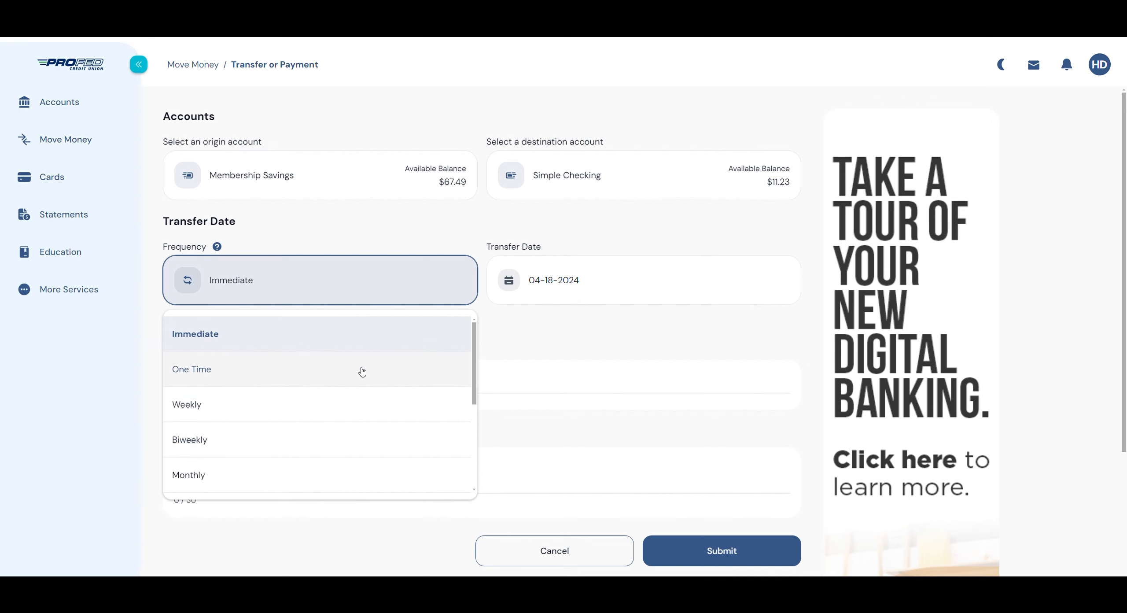
pyautogui.click(192, 368)
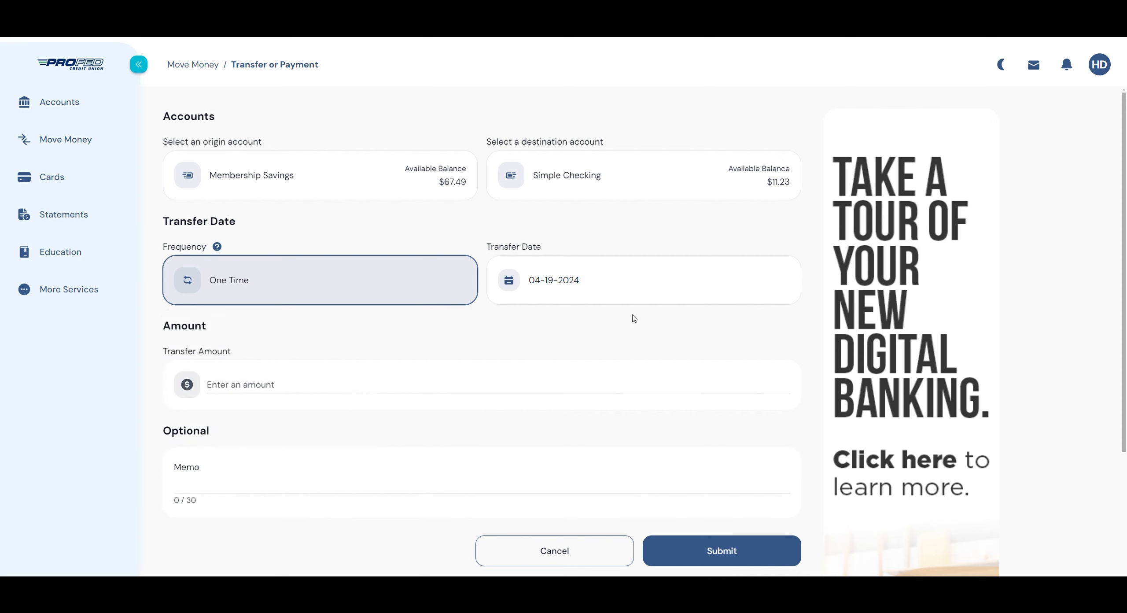
pyautogui.click(640, 280)
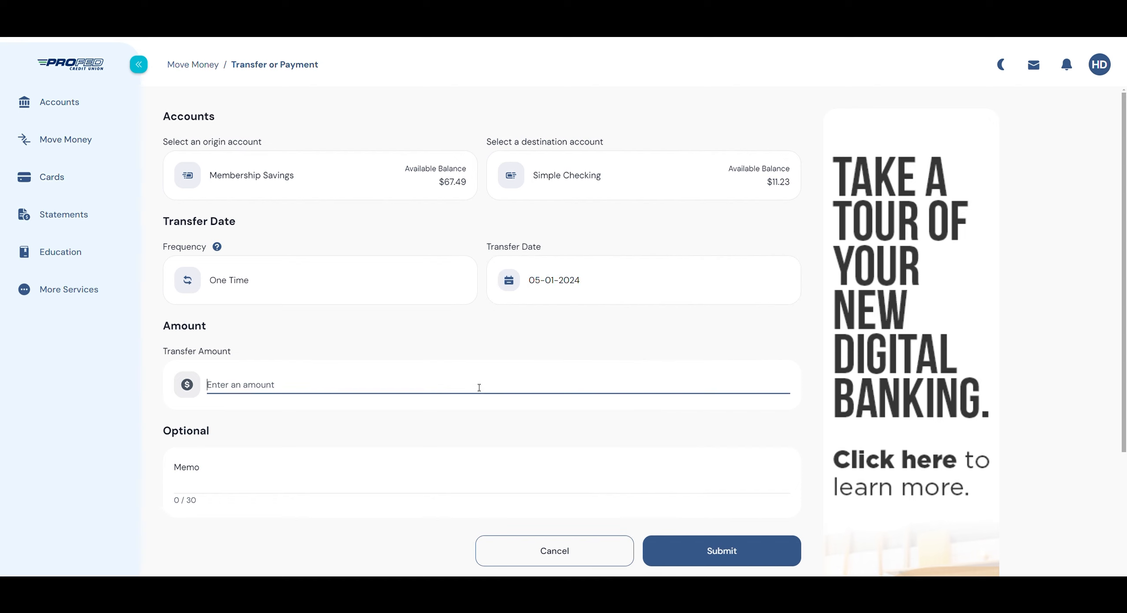
# Step: Enter a $25.00 amount with memo 'Lunch with Cierra' and submit for review
pyautogui.write('25.00')
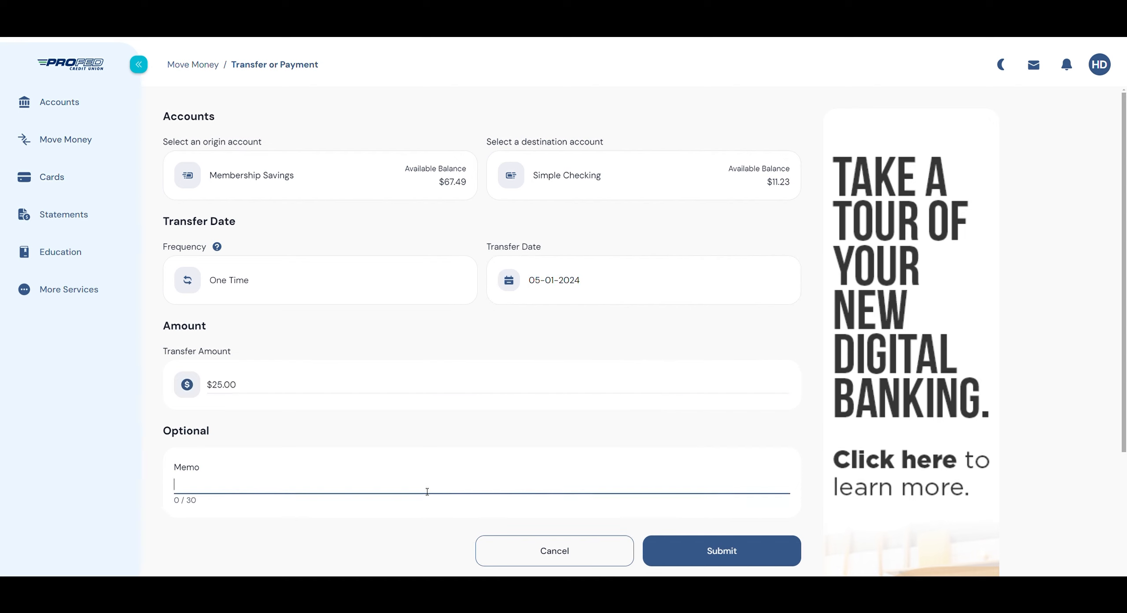
pyautogui.write('Lunch with Cierra')
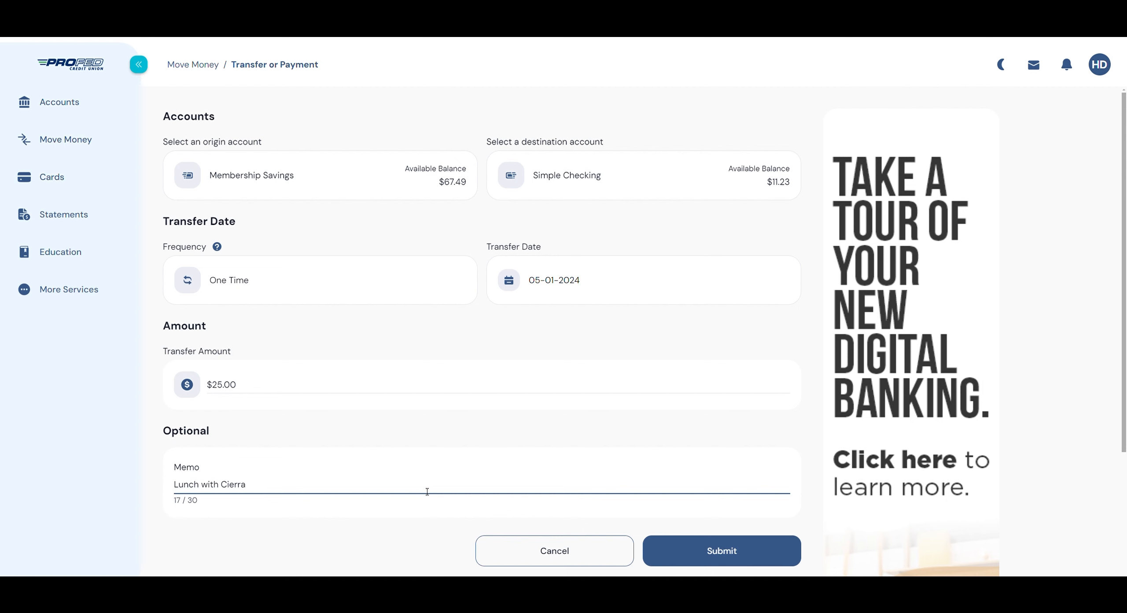
pyautogui.click(720, 551)
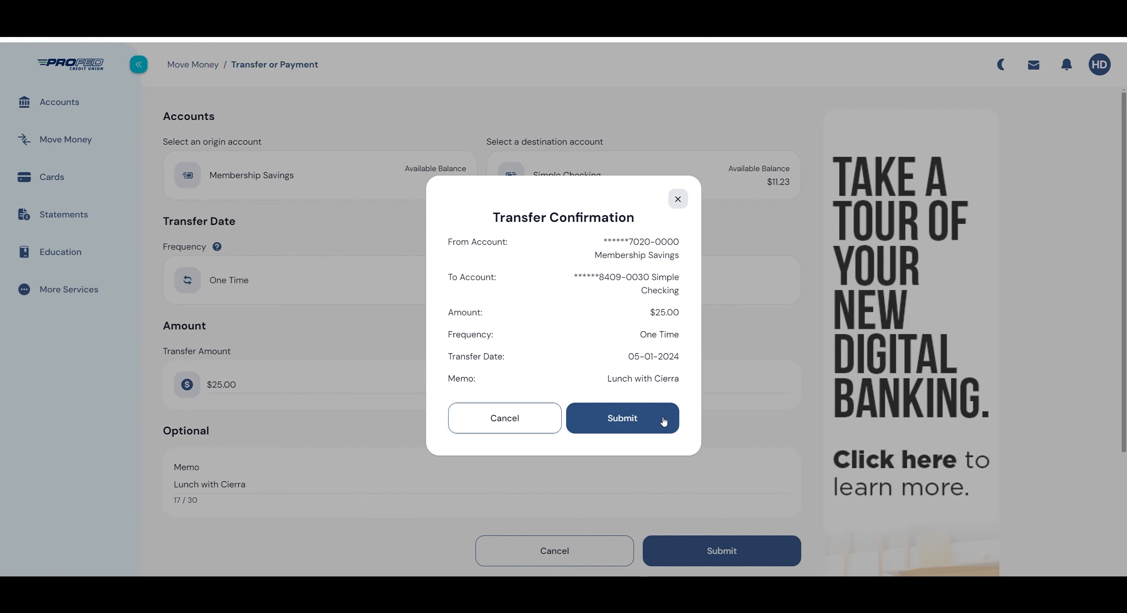
# Step: Confirm the $25.00 transfer and return to the Accounts overview
pyautogui.click(622, 418)
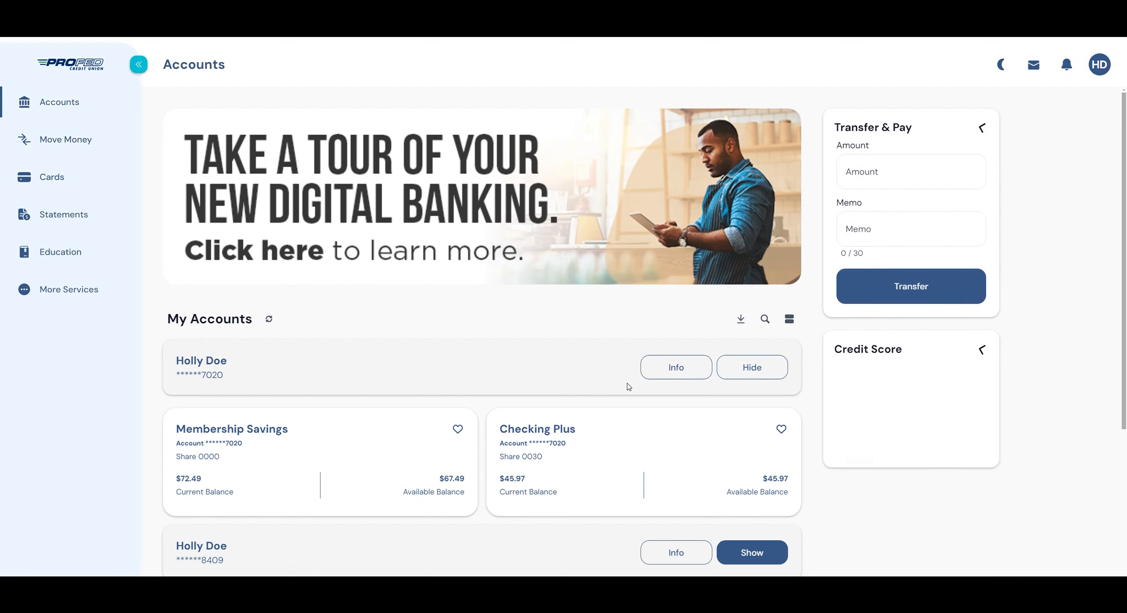
pyautogui.click(980, 128)
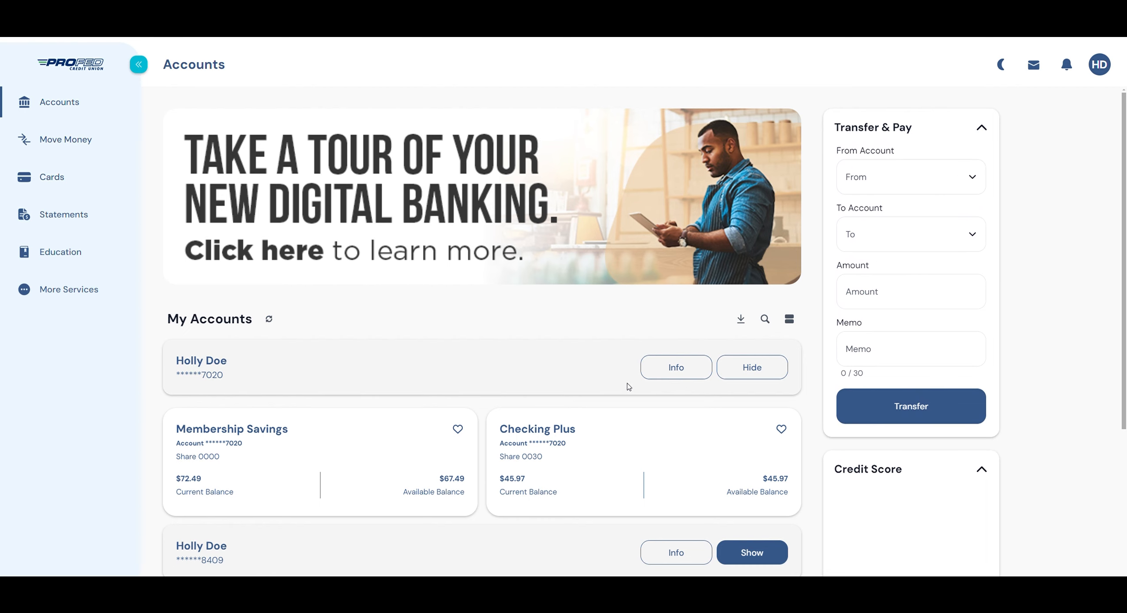
pyautogui.moveTo(156, 204)
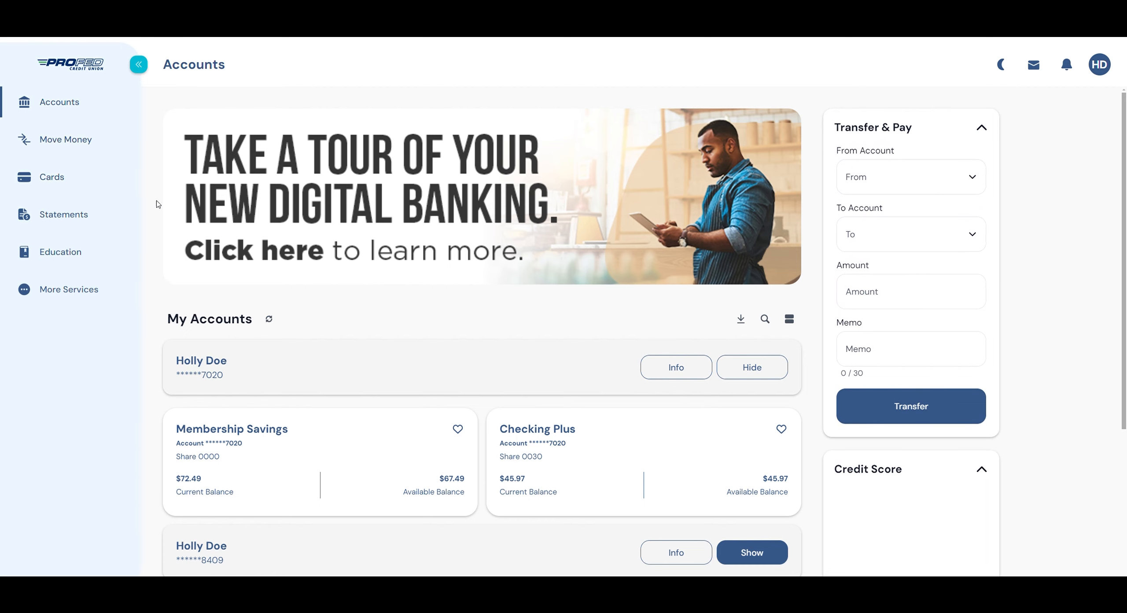
# Step: View Scheduled Transfers under Move Money and open the $25.00 transfer's options menu
pyautogui.click(66, 140)
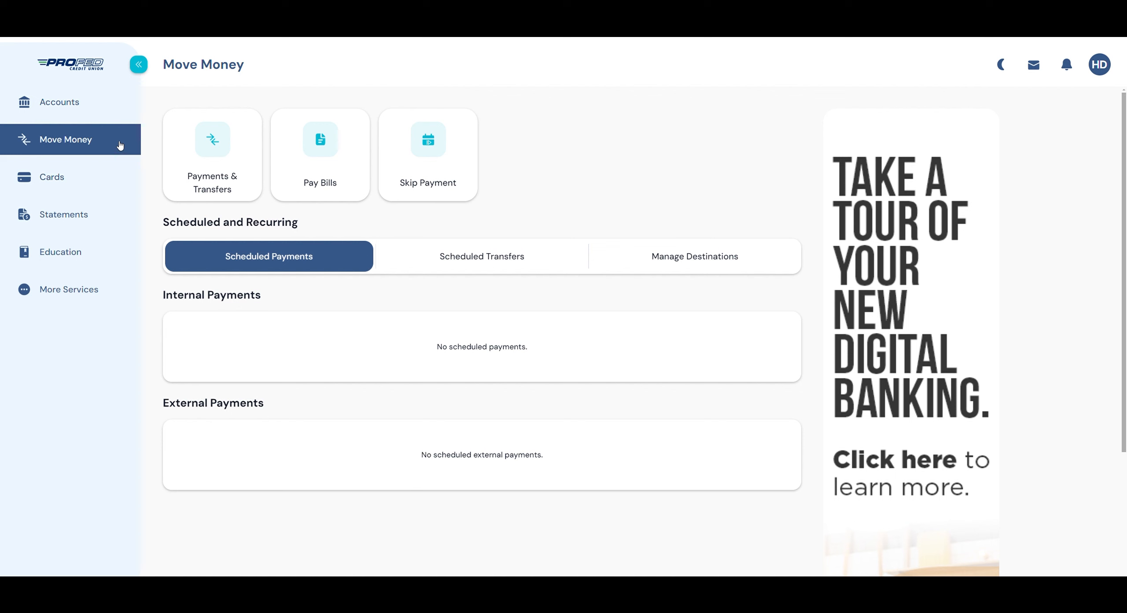
pyautogui.click(482, 256)
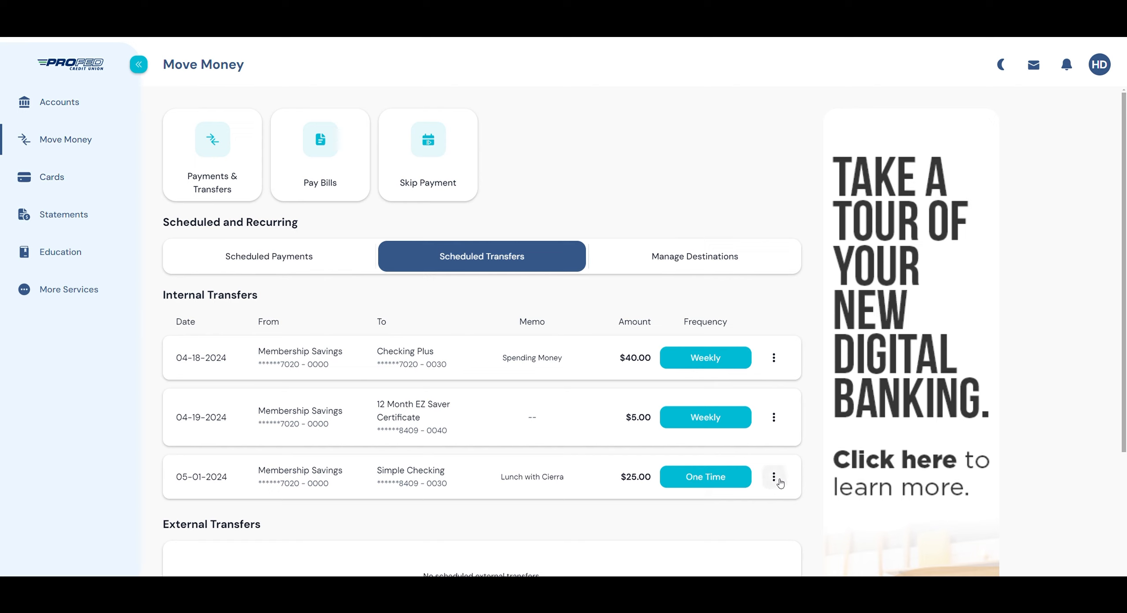
pyautogui.click(774, 476)
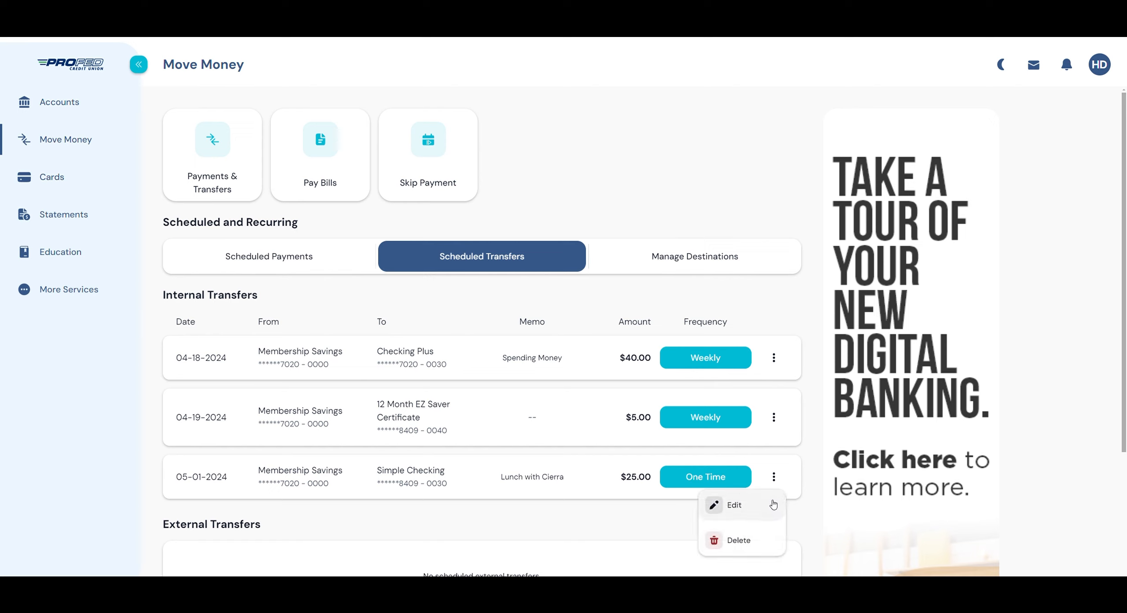
pyautogui.moveTo(738, 541)
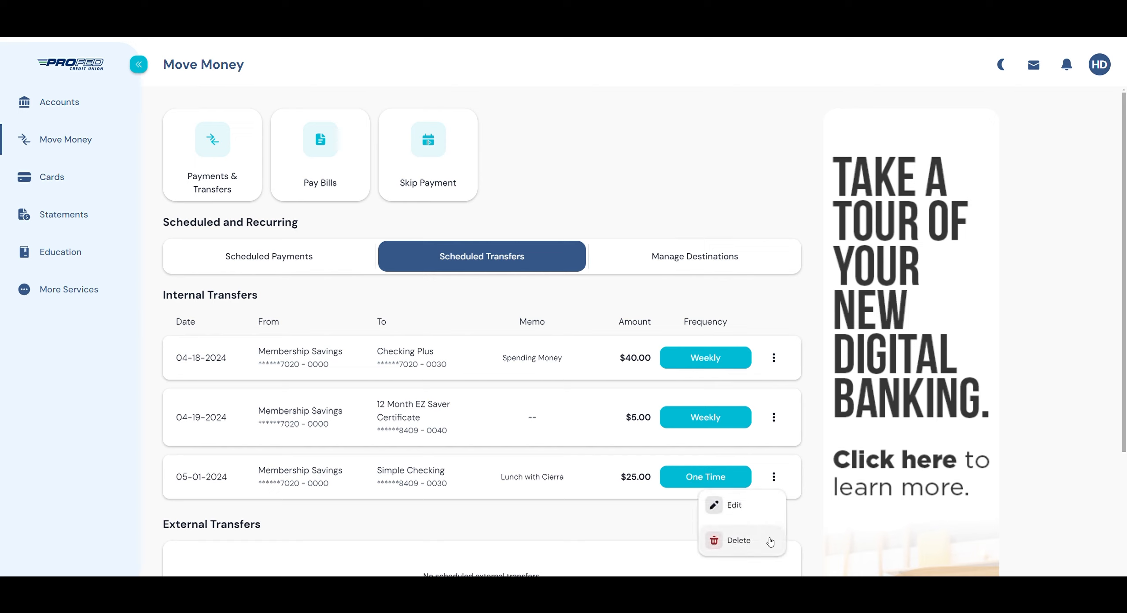